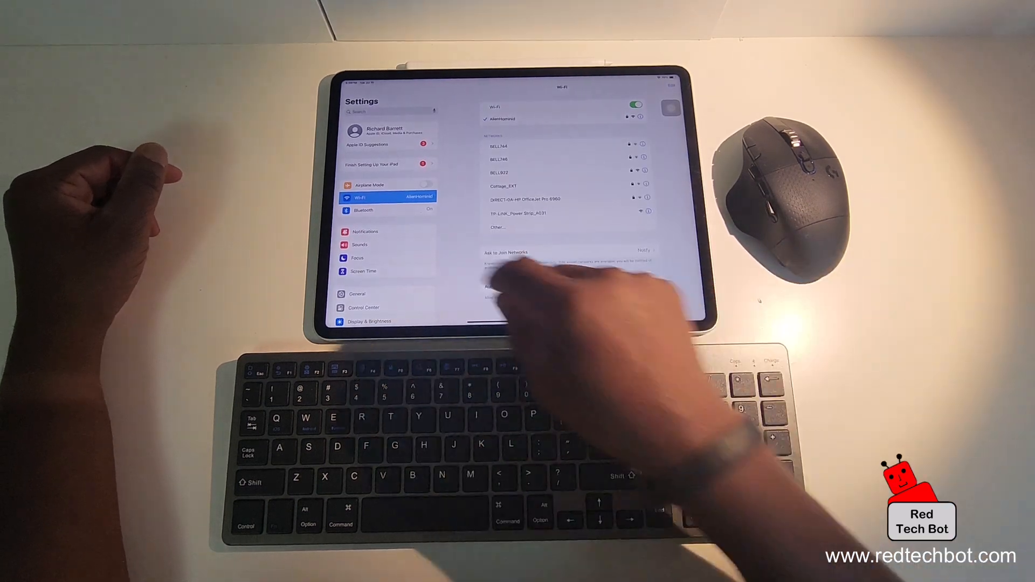
Open Bluetooth settings and accept the G604 LIGHTSPEED mouse pairing request
{"action": "left_click", "coordinate": [362, 210]}
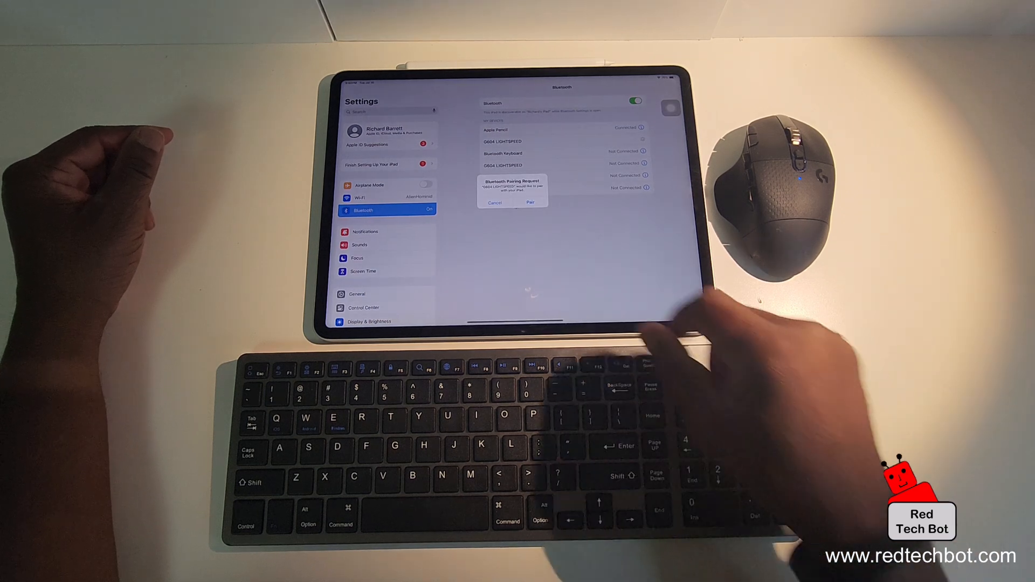
{"action": "left_click", "coordinate": [529, 203]}
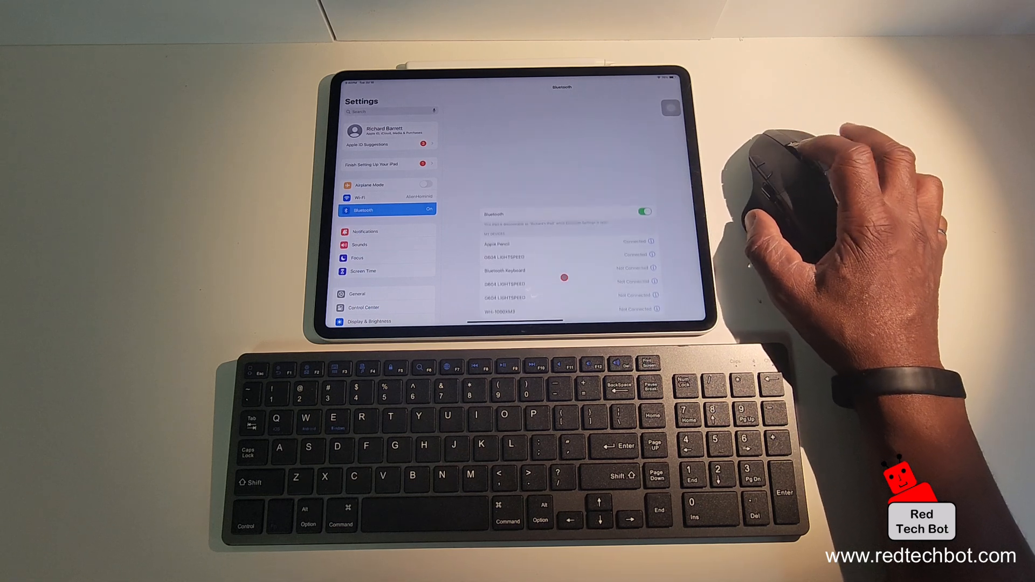
Scroll with the paired G604 LIGHTSPEED mouse to test it once connected
{"action": "scroll", "scroll_direction": "down", "scroll_amount": 3}
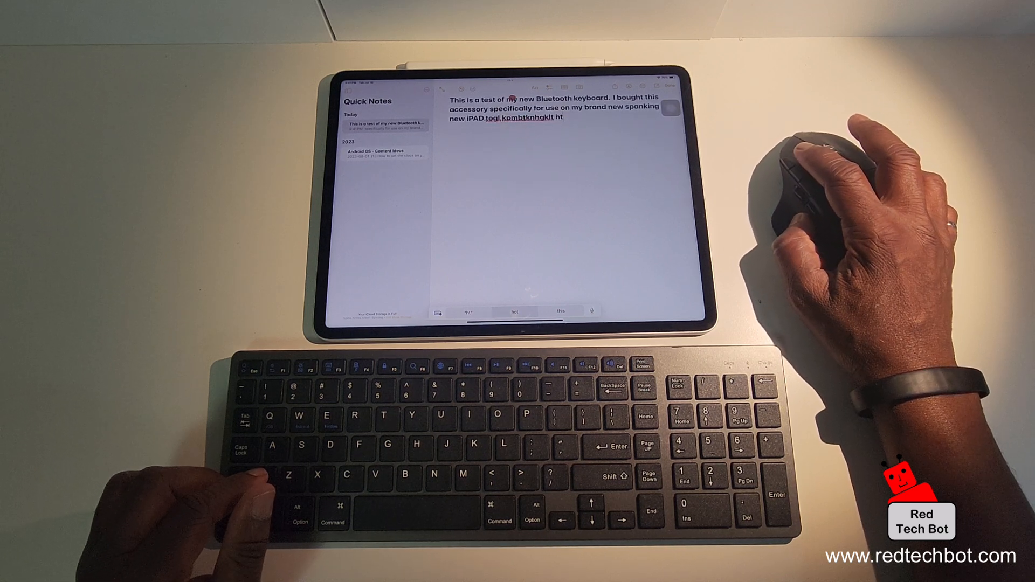
Type the random letters 'kbhvdkfv' after the test sentence in the note
{"action": "type", "text": "kbhvdkfv"}
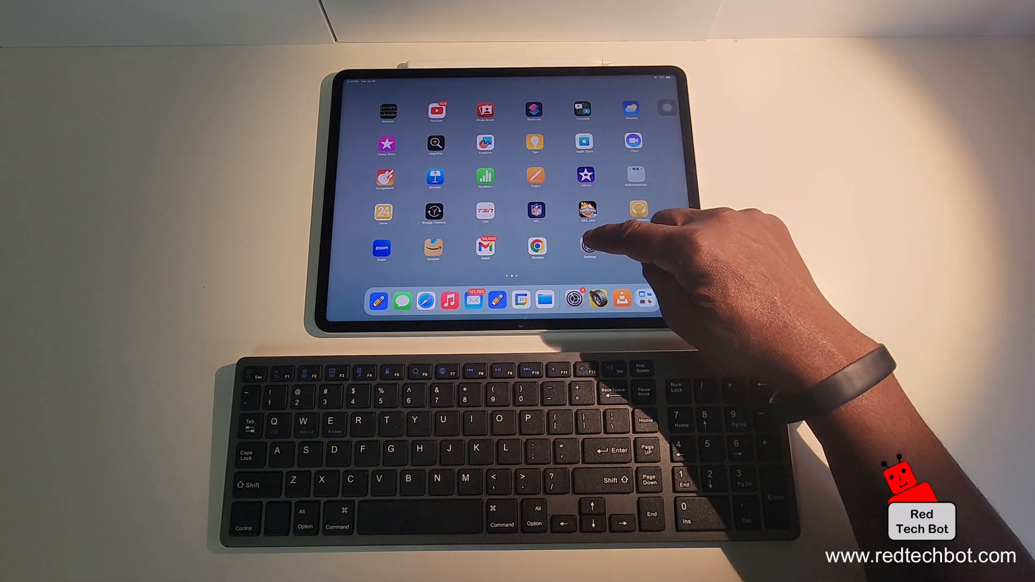
Launch Settings, go to Bluetooth, and toggle the Bluetooth switch off and on
{"action": "left_click", "coordinate": [586, 249]}
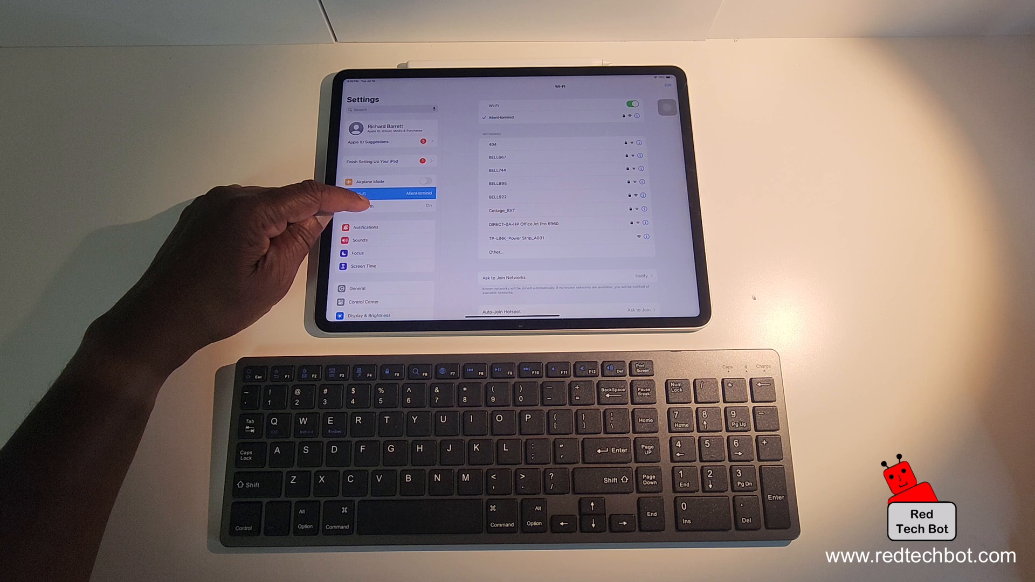
{"action": "left_click", "coordinate": [363, 206]}
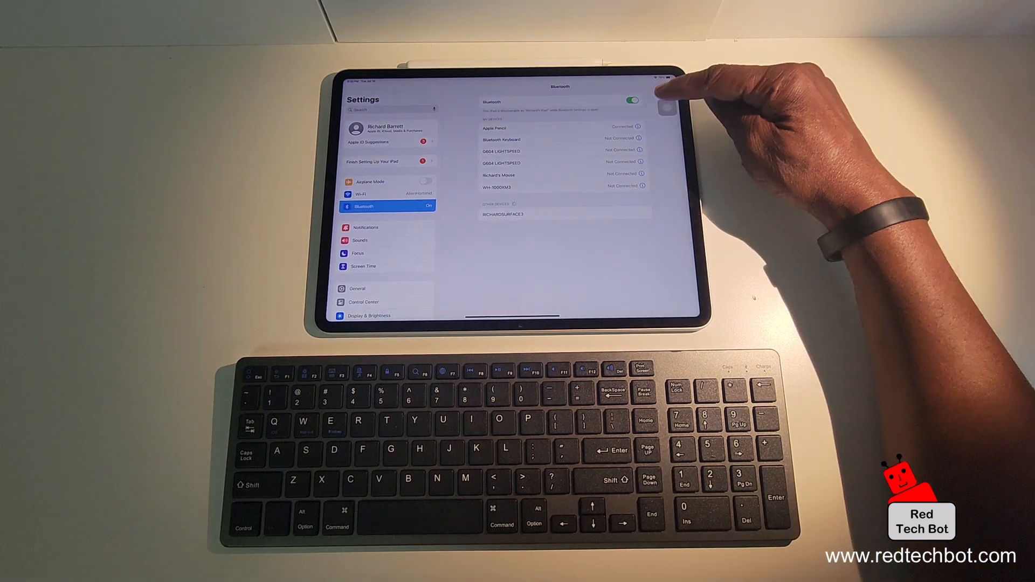
{"action": "left_click", "coordinate": [631, 100]}
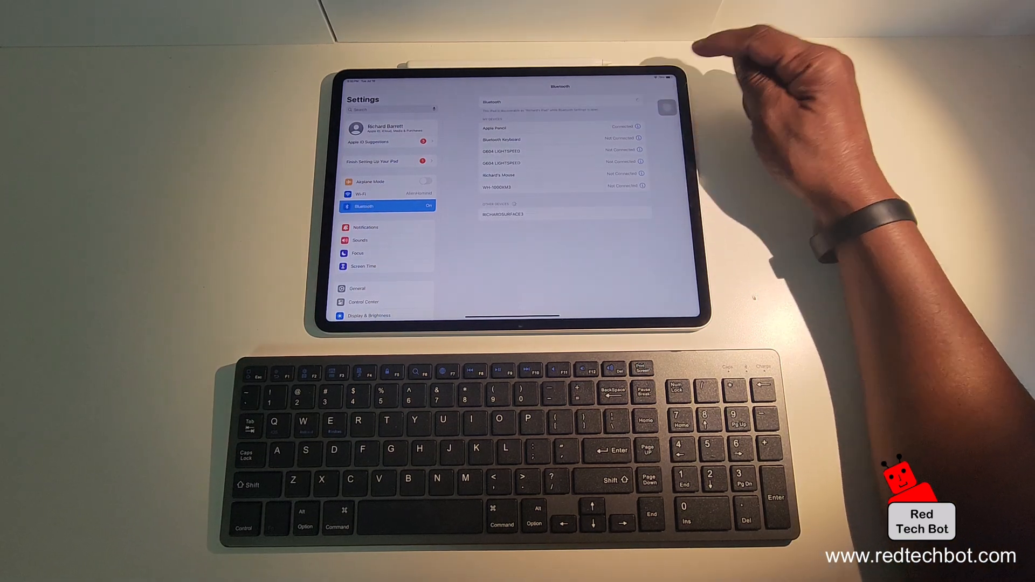
{"action": "left_click", "coordinate": [632, 100]}
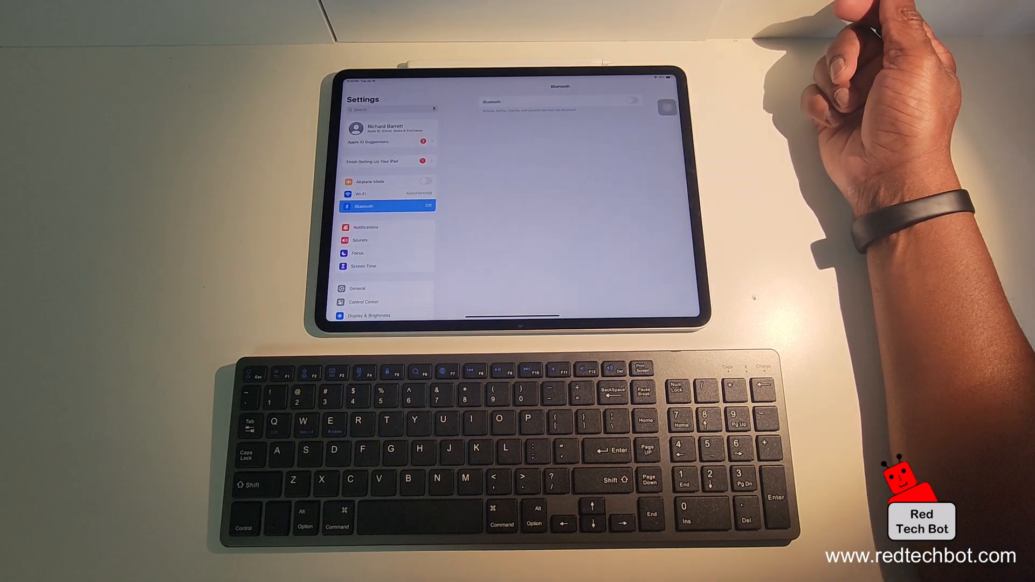
{"action": "left_click", "coordinate": [631, 100]}
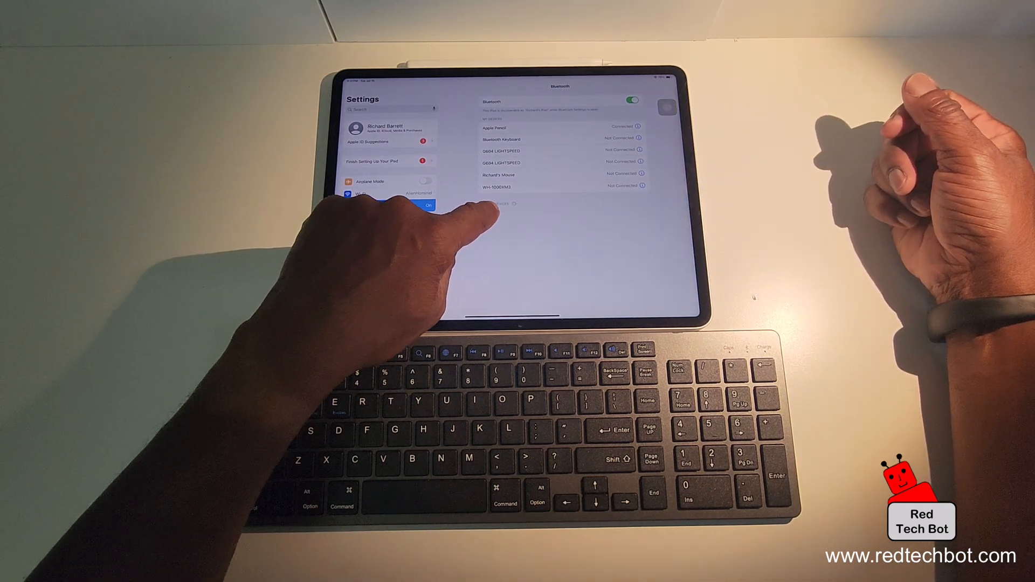
Forget the old Bluetooth Keyboard, restart Bluetooth, and pair the rediscovered keyboard
{"action": "left_click", "coordinate": [389, 205]}
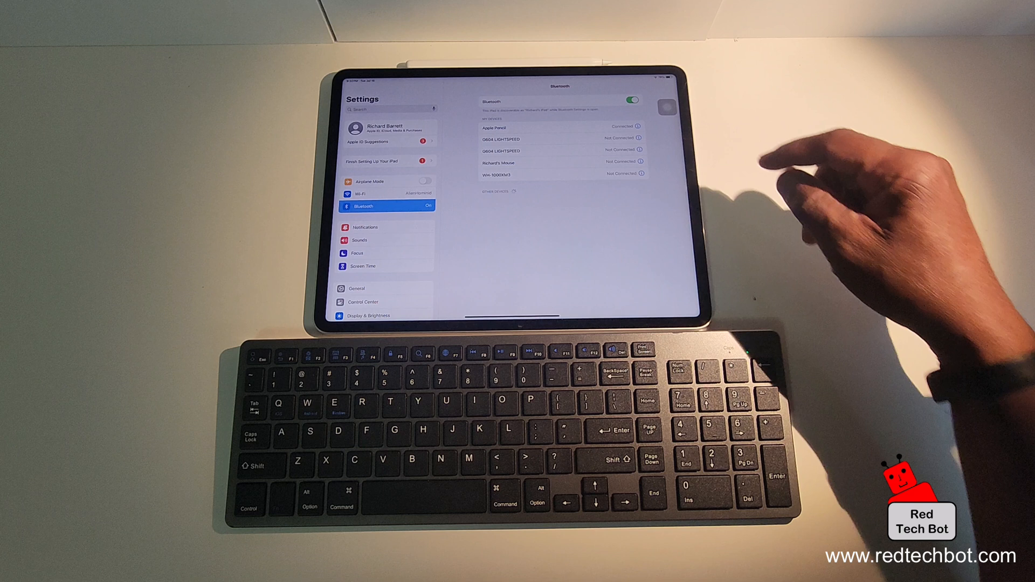
{"action": "left_click", "coordinate": [627, 99]}
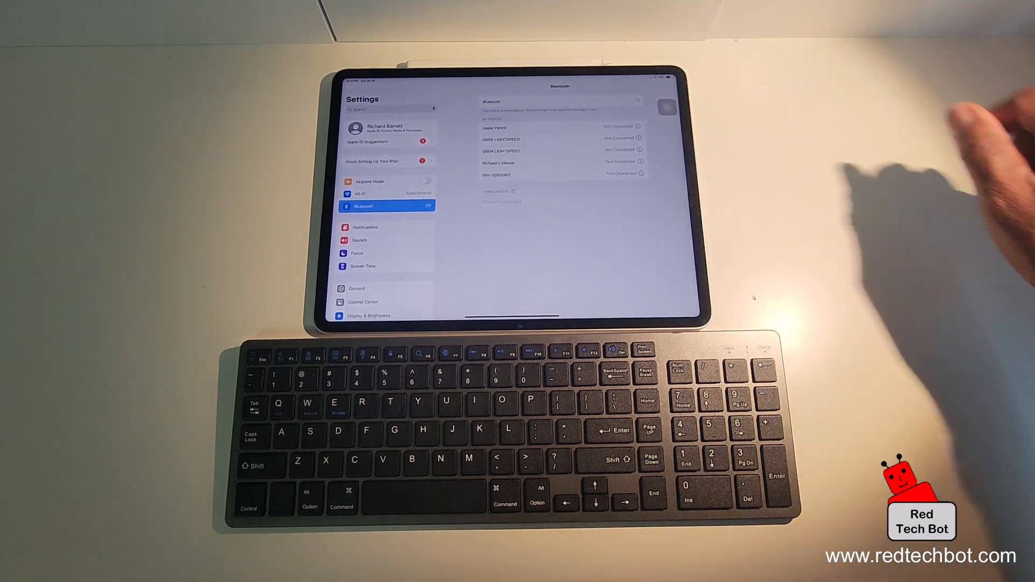
{"action": "left_click", "coordinate": [629, 99]}
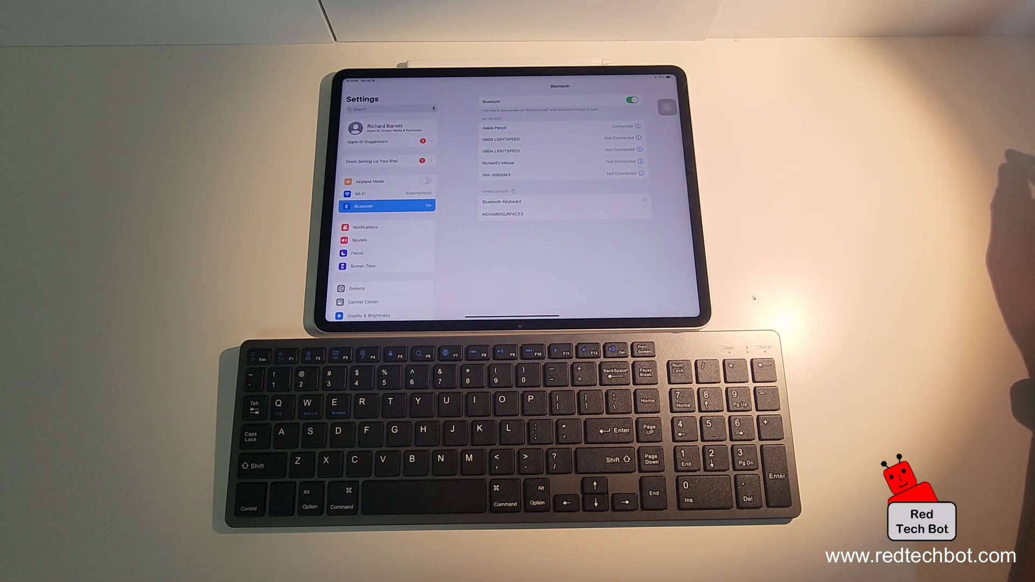
{"action": "left_click", "coordinate": [502, 201]}
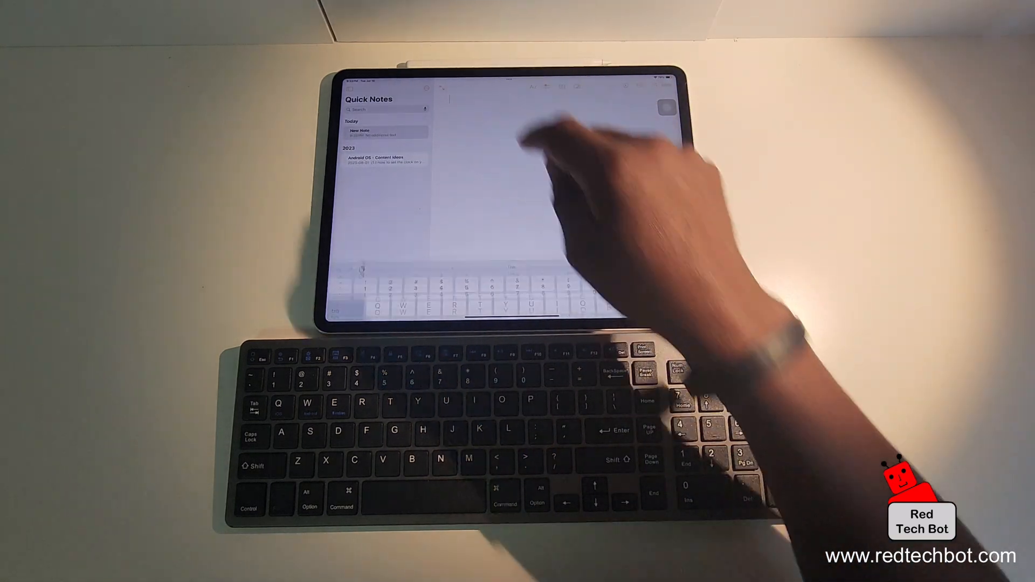
Type the opening sentence about the new Bluetooth keyboard, fixing the 'keyboard' misspelling
{"action": "type", "text": "This is a test of m"}
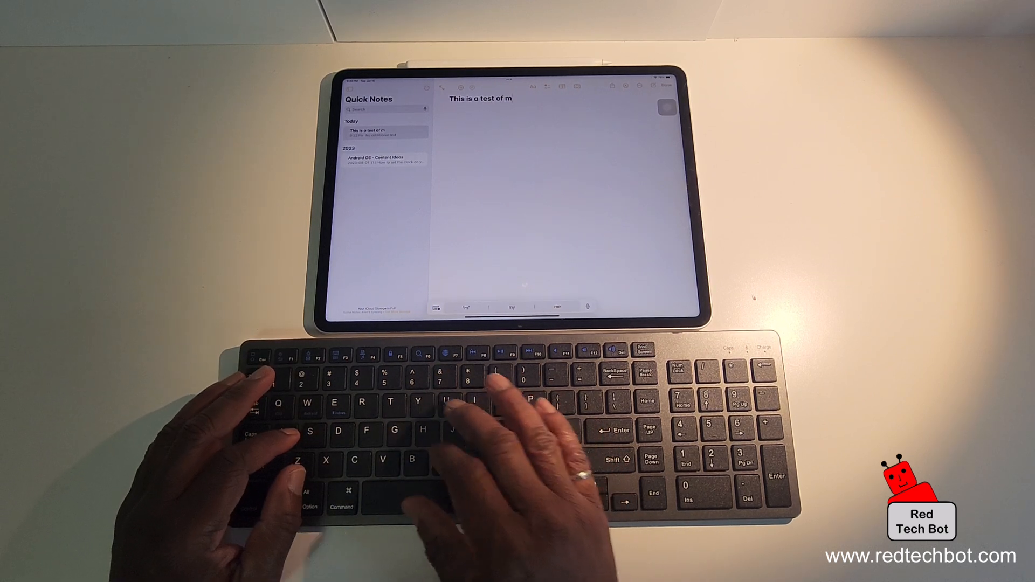
{"action": "type", "text": "y new B"}
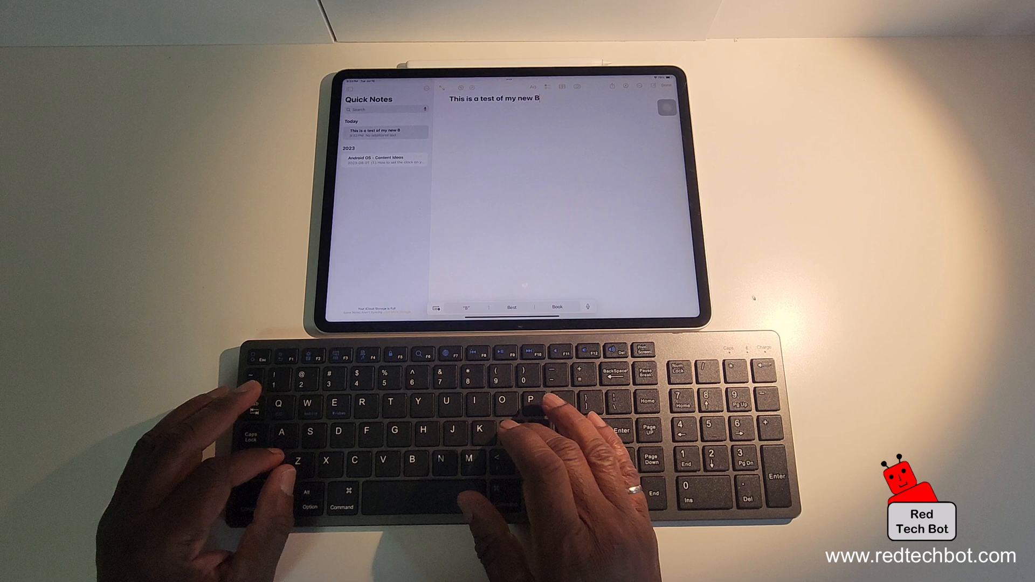
{"action": "type", "text": "luetooth"}
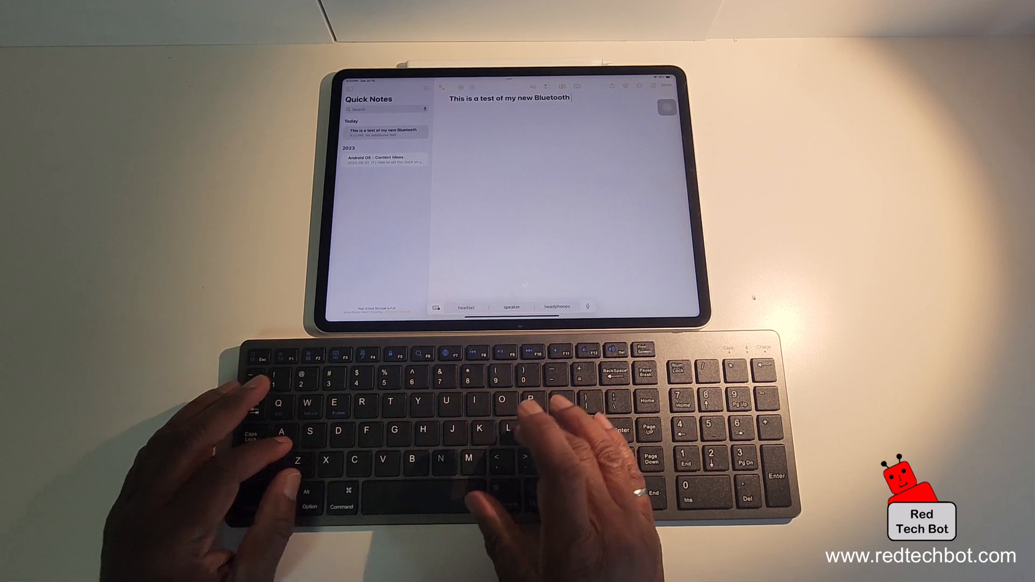
{"action": "type", "text": "keybosr"}
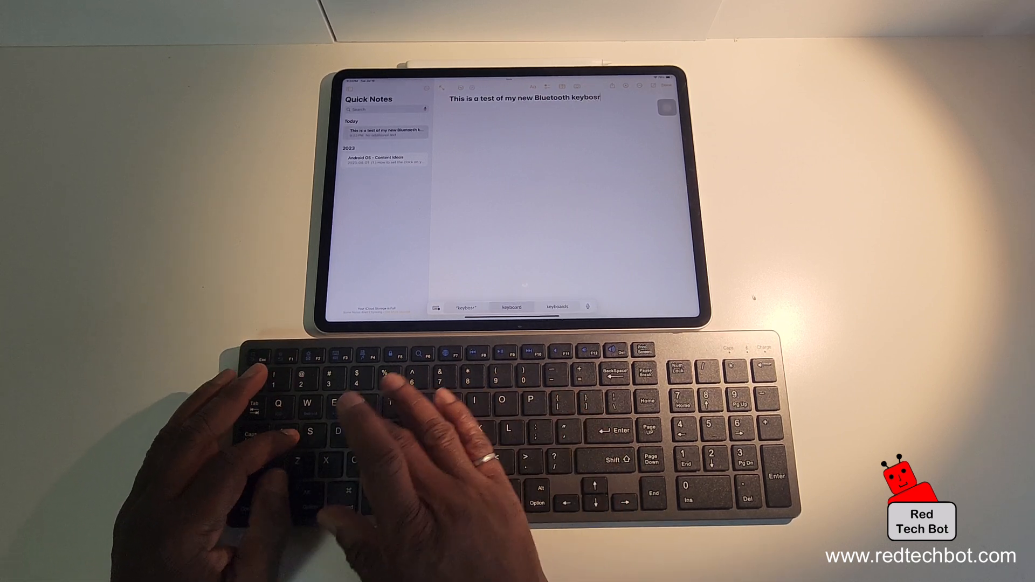
{"action": "key", "text": "backspace"}
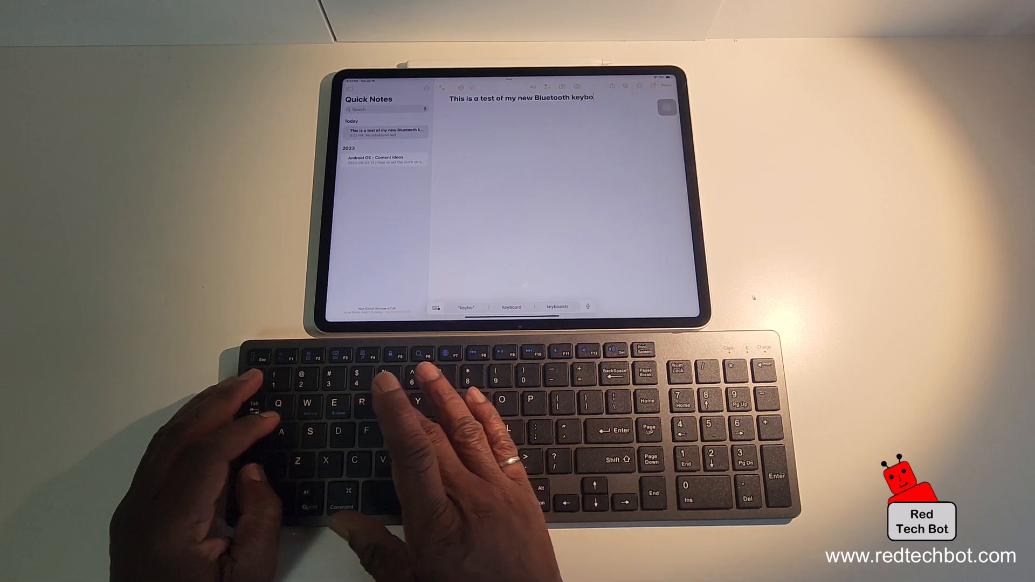
{"action": "type", "text": "ard."}
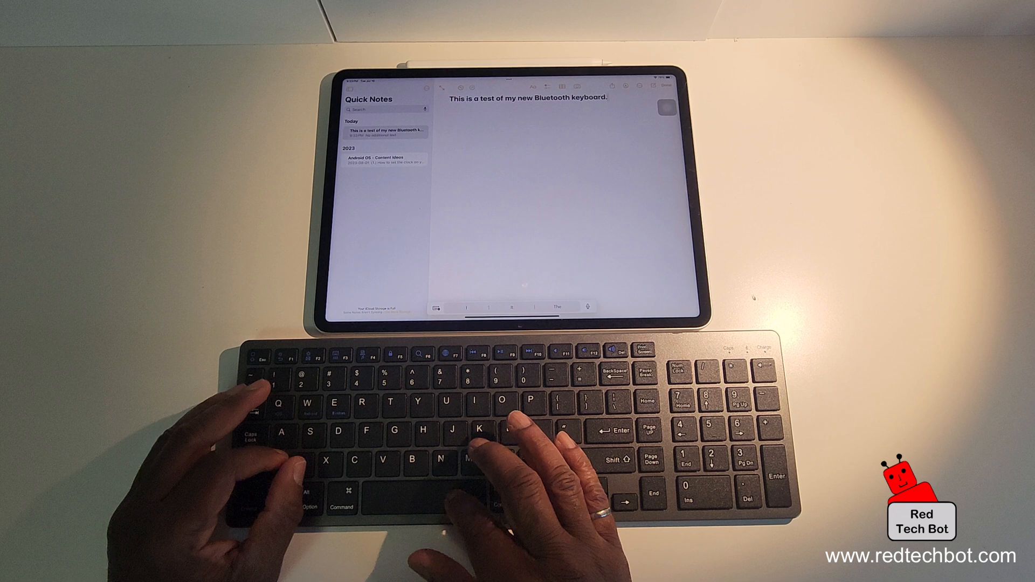
Type the sentence about buying the accessory for the brand spanking new iPAD
{"action": "type", "text": "I bought this"}
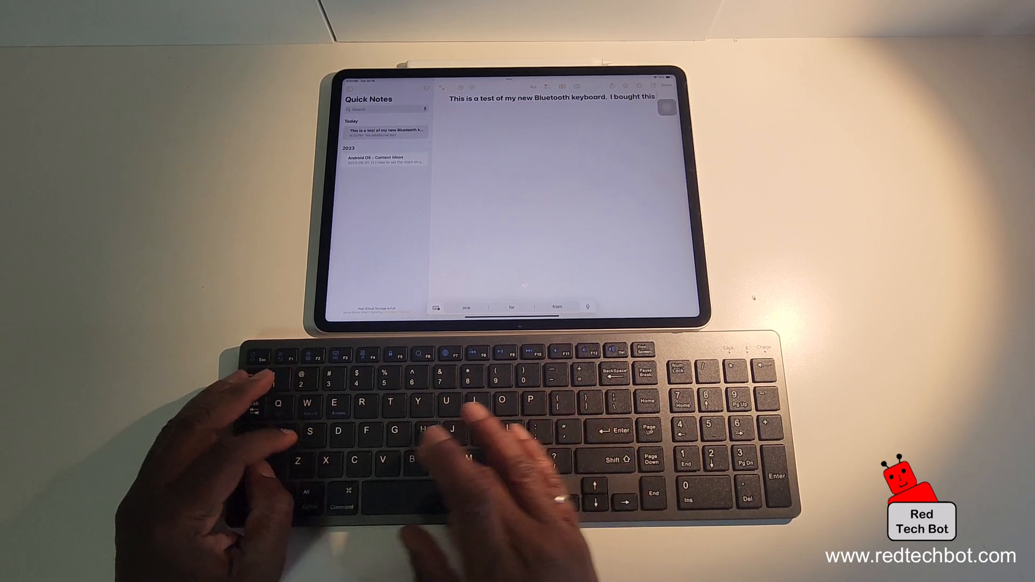
{"action": "type", "text": "accessory"}
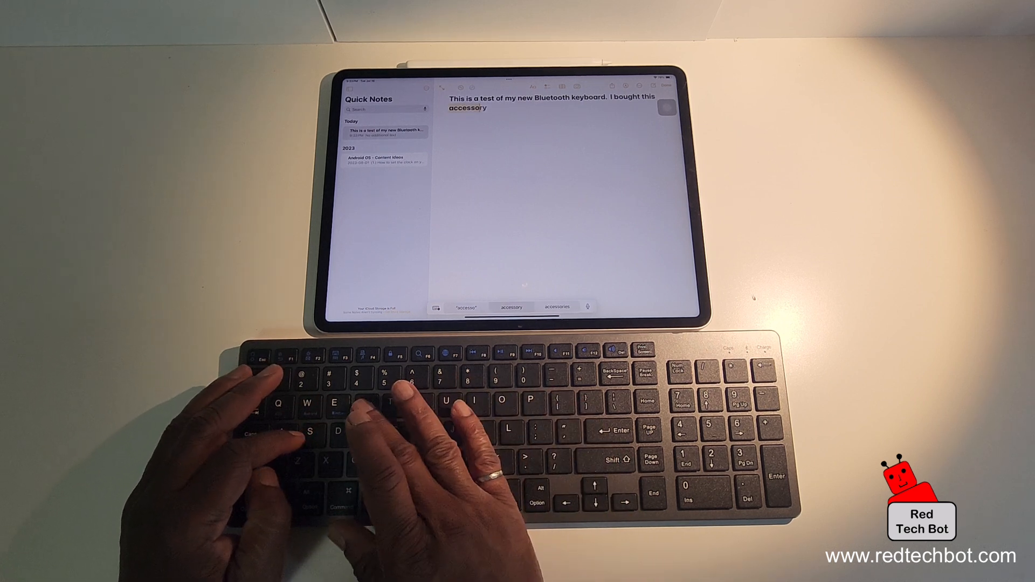
{"action": "type", "text": "specifically for"}
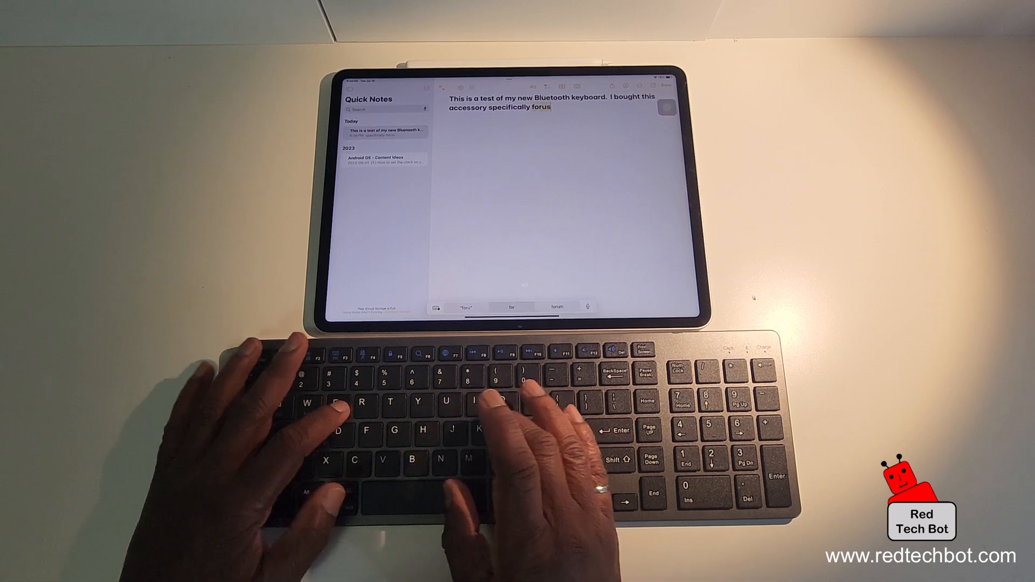
{"action": "type", "text": "use on my"}
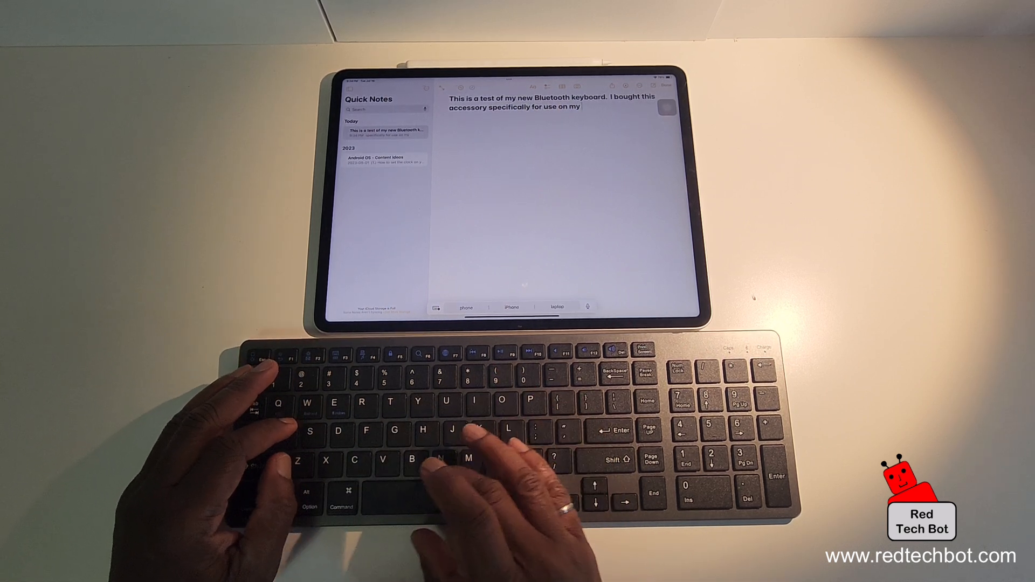
{"action": "type", "text": "brand new"}
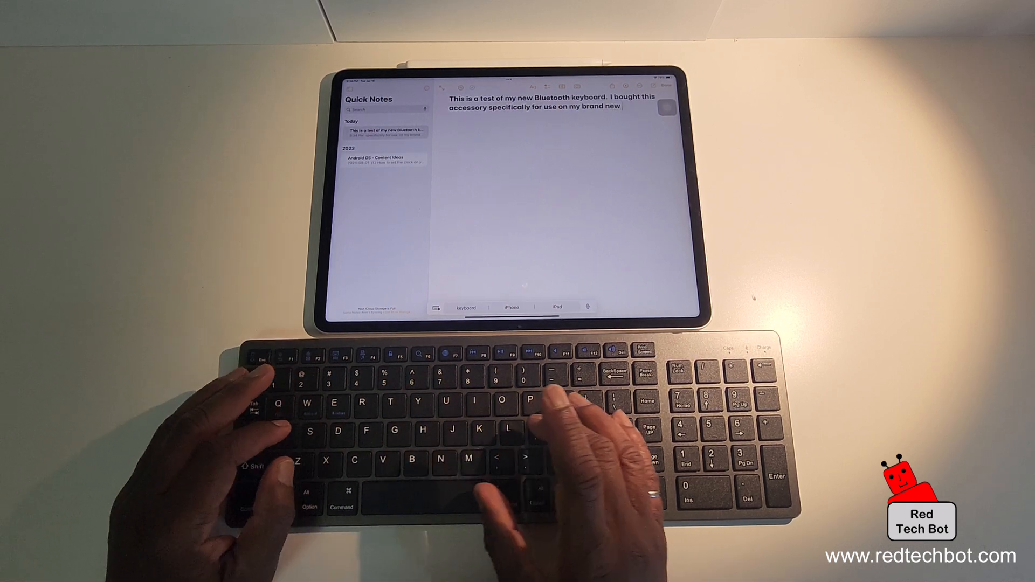
{"action": "type", "text": "spanking"}
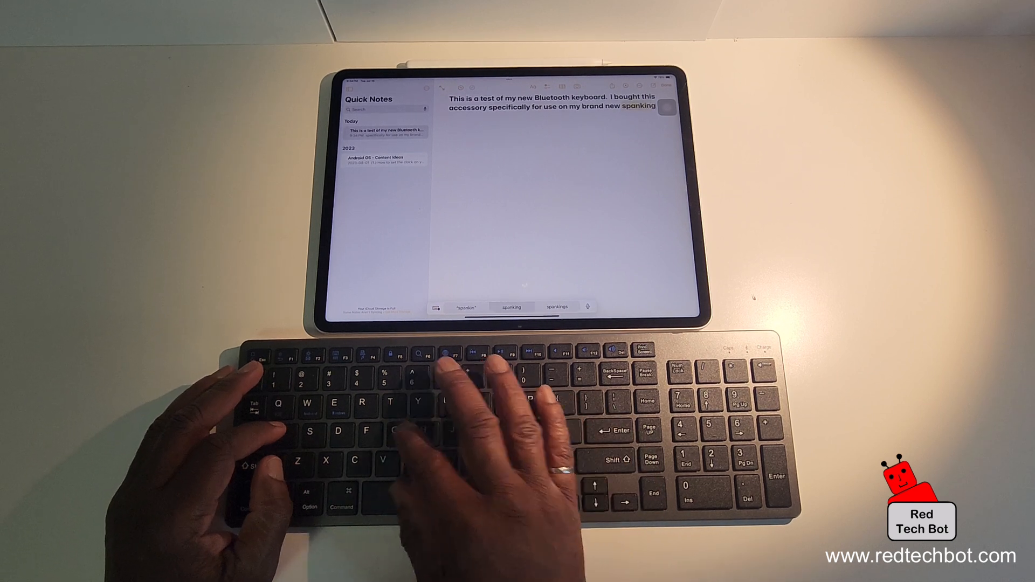
{"action": "type", "text": "new i"}
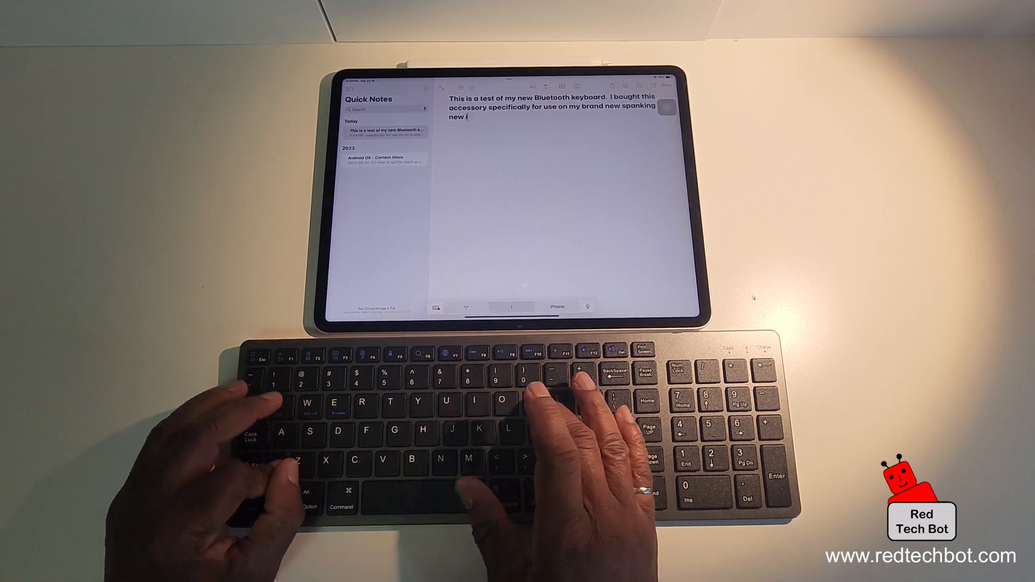
{"action": "type", "text": "PA"}
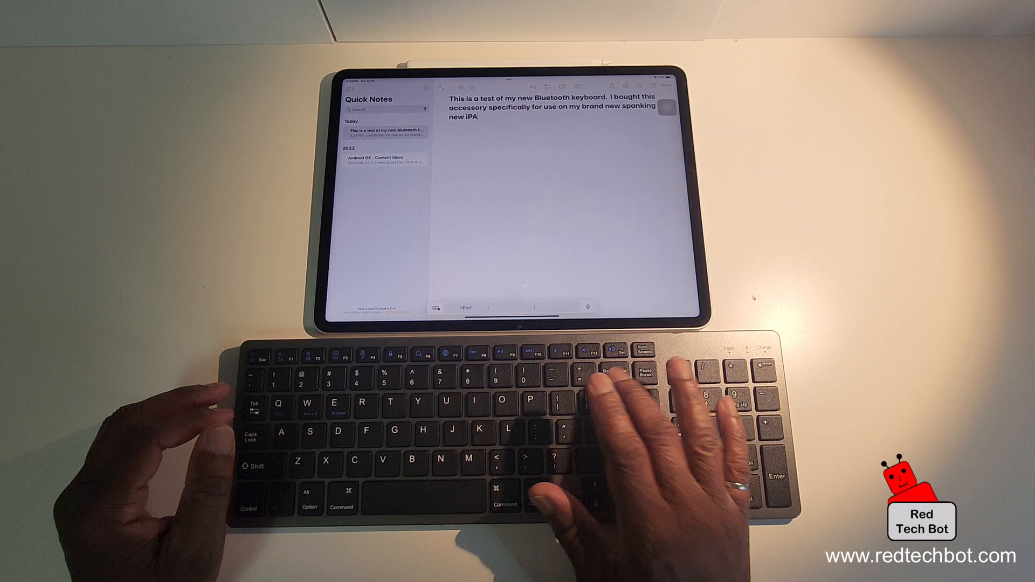
{"action": "type", "text": "D."}
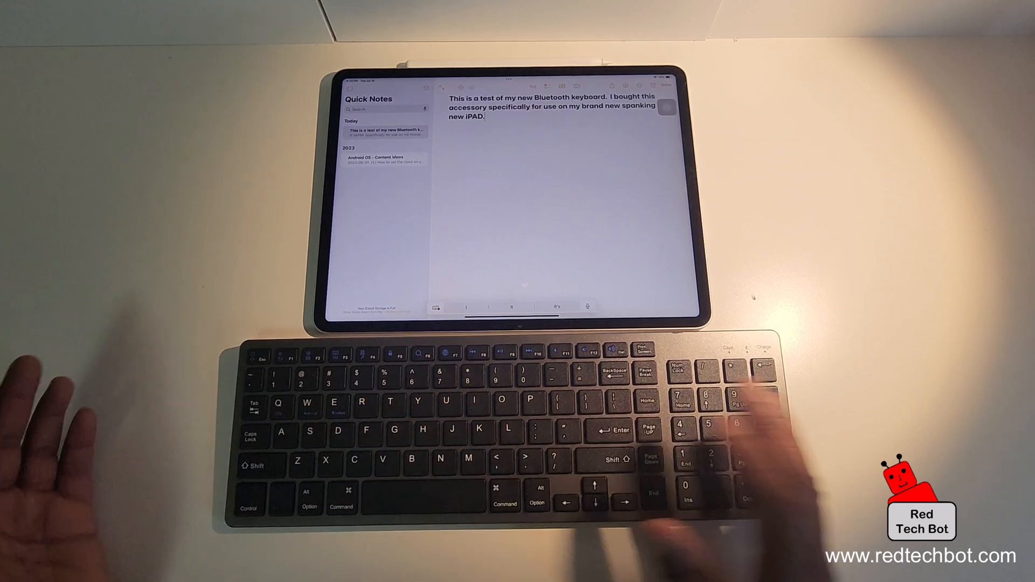